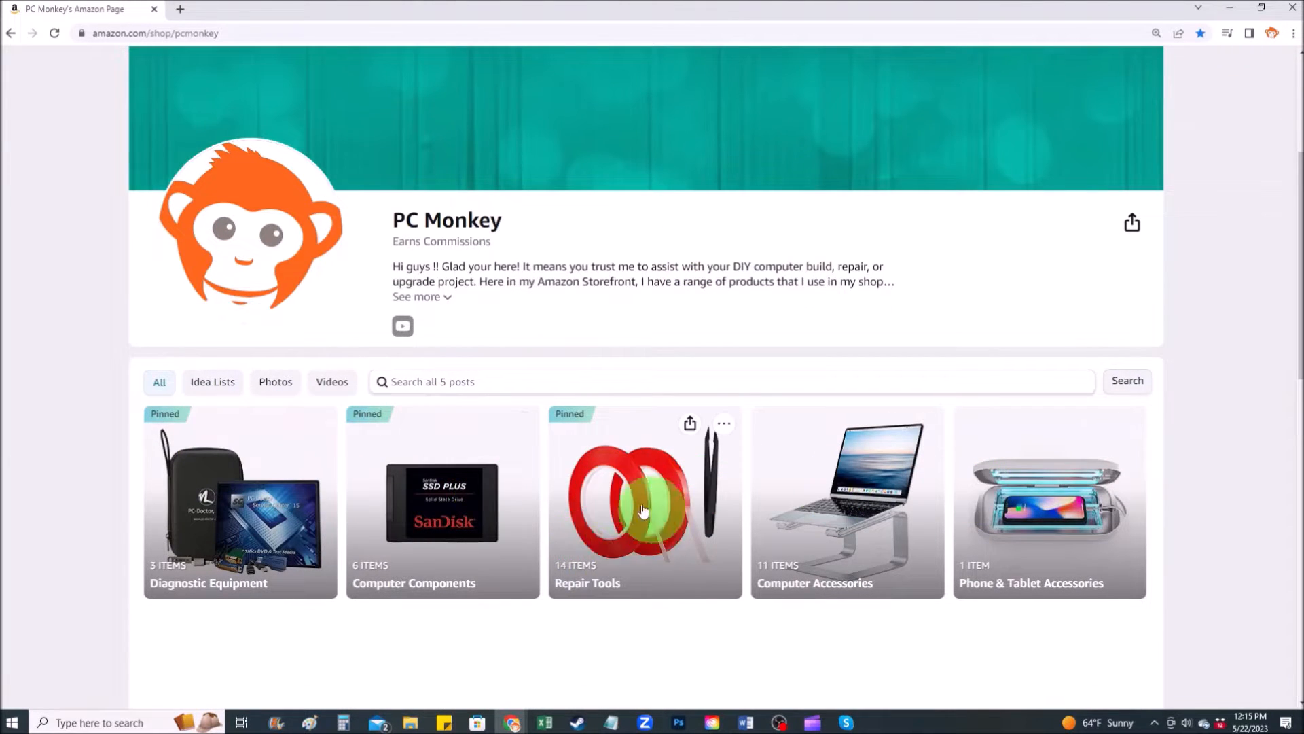
# Step: Browse the Repair Tools idea list's 14 recommended products and their prices
pyautogui.click(644, 501)
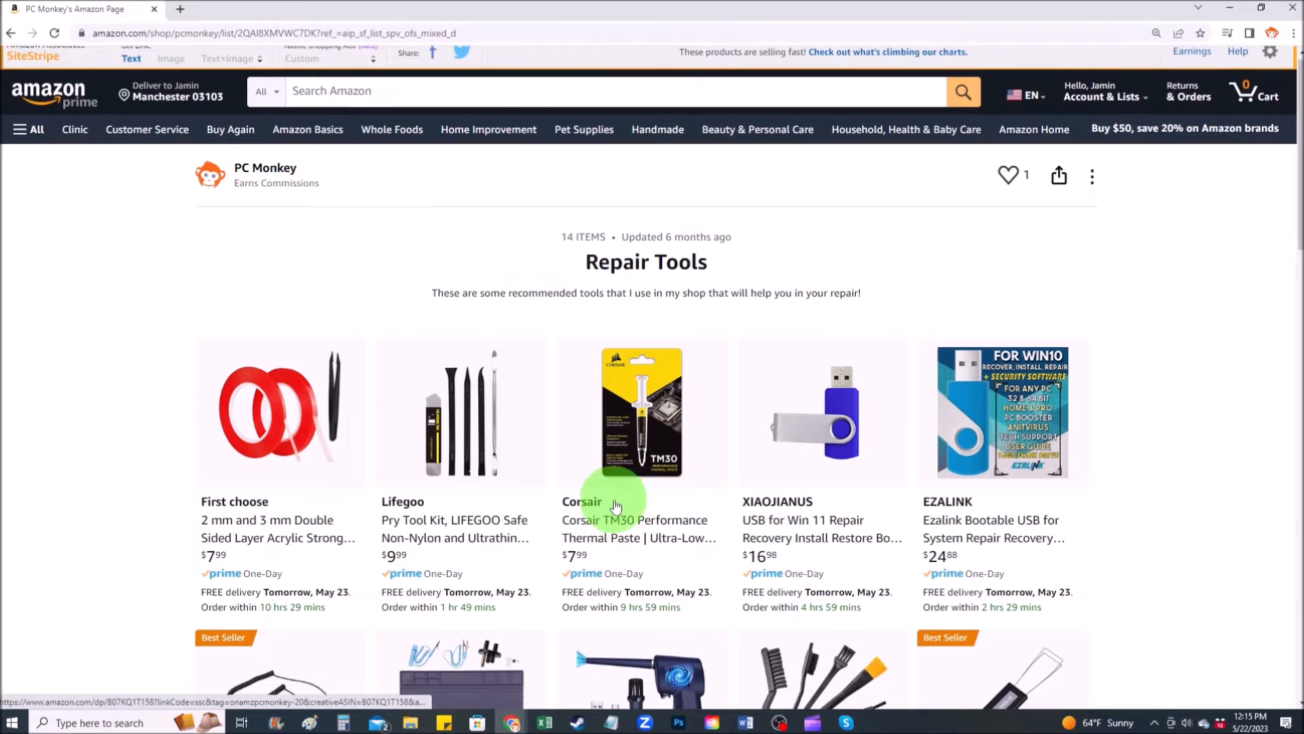
pyautogui.scroll(-3)
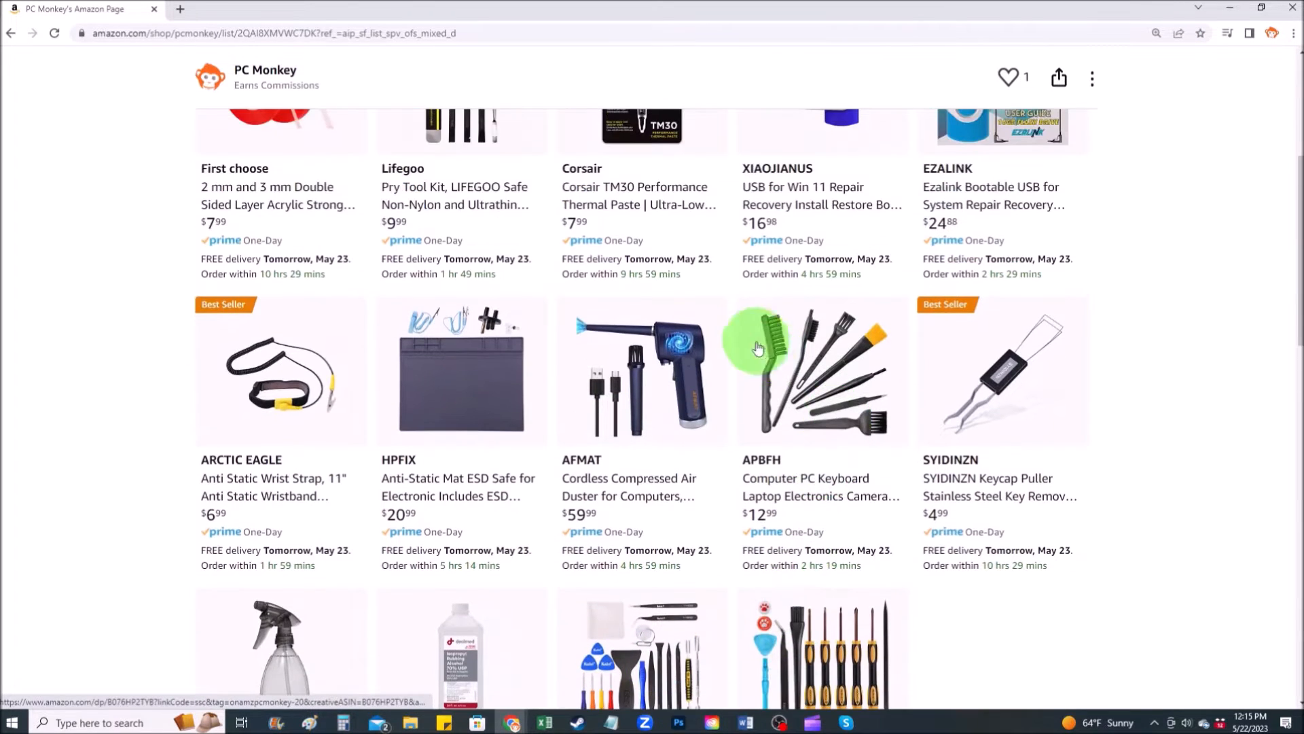